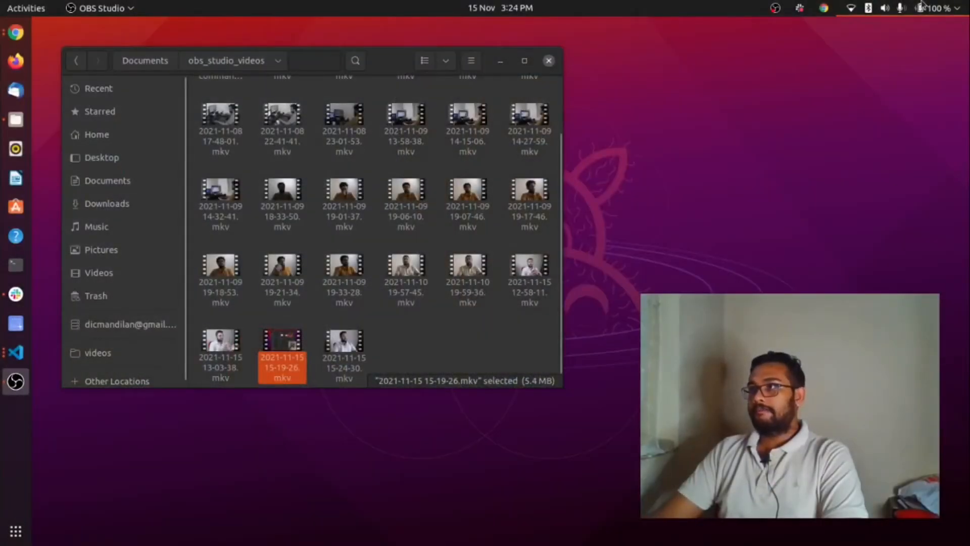
- Bring up the GNOME system status menu from the top-right of the top bar
click(925, 8)
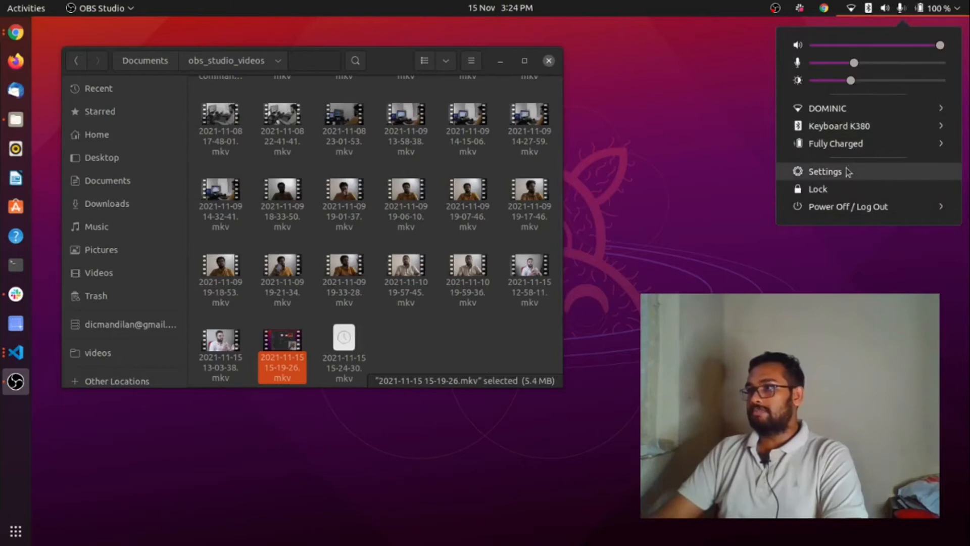
- Launch Ubuntu Settings from the system menu, landing on the Appearance page
click(826, 171)
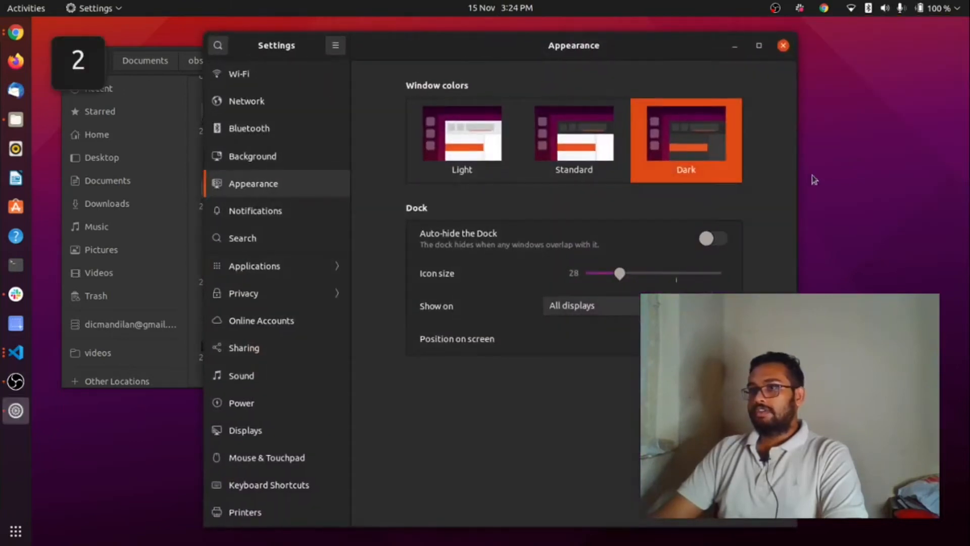
mouse_move(208, 213)
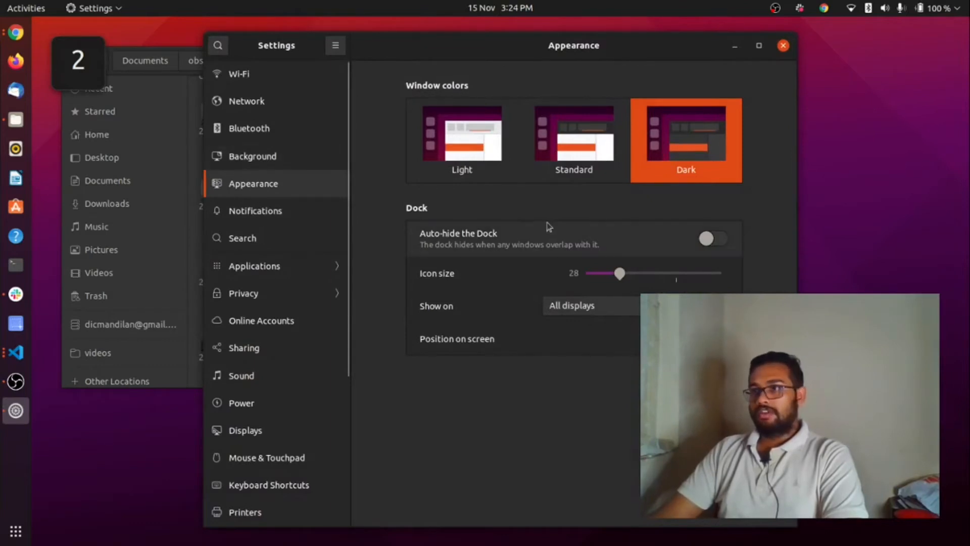
mouse_move(547, 127)
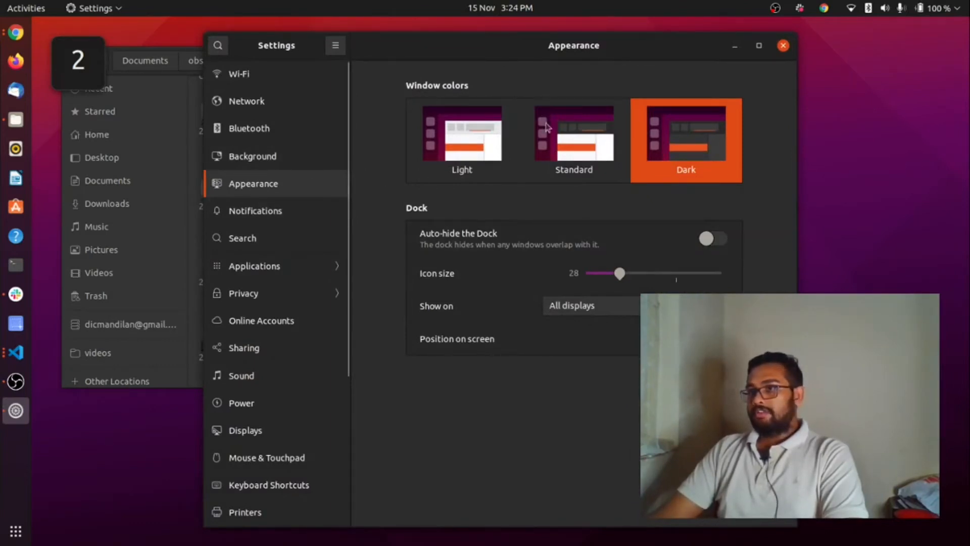
mouse_move(523, 252)
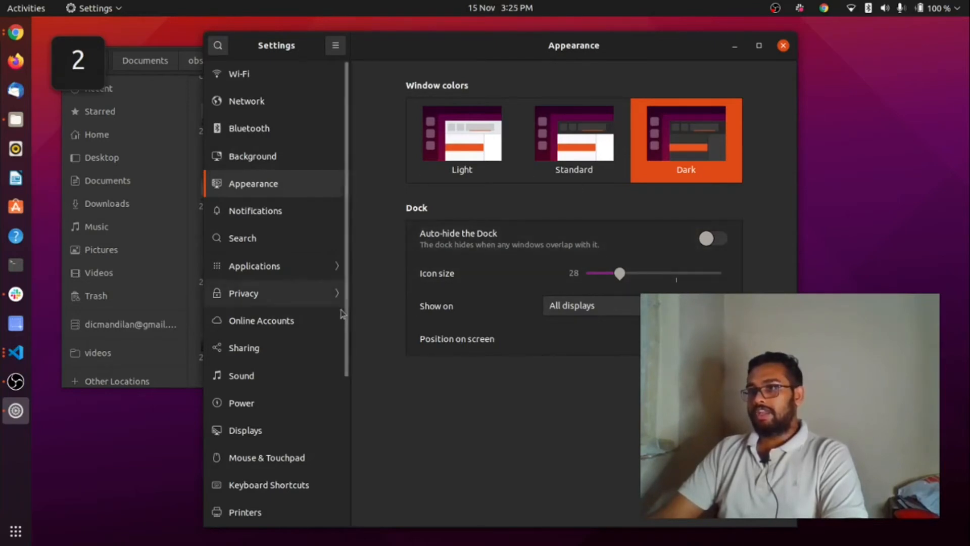
mouse_move(426, 284)
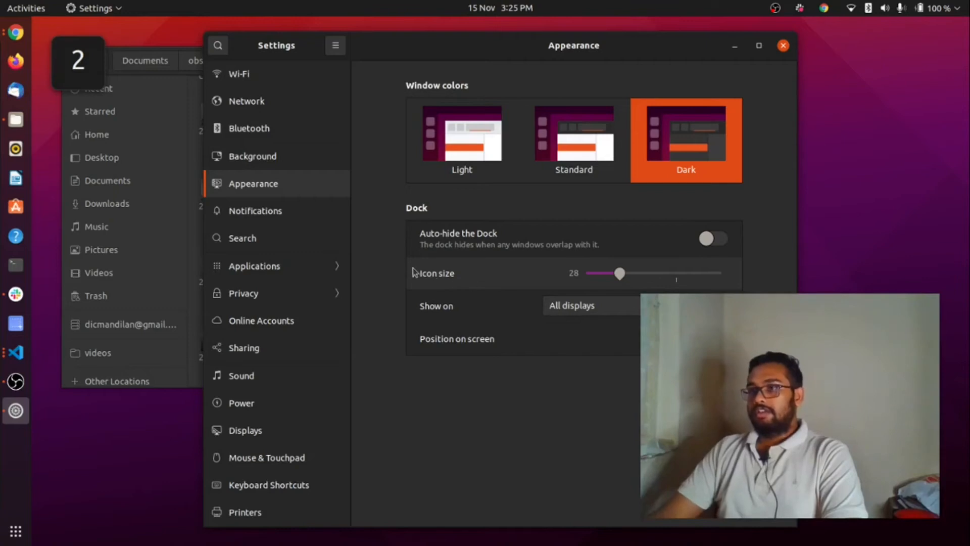
mouse_move(588, 288)
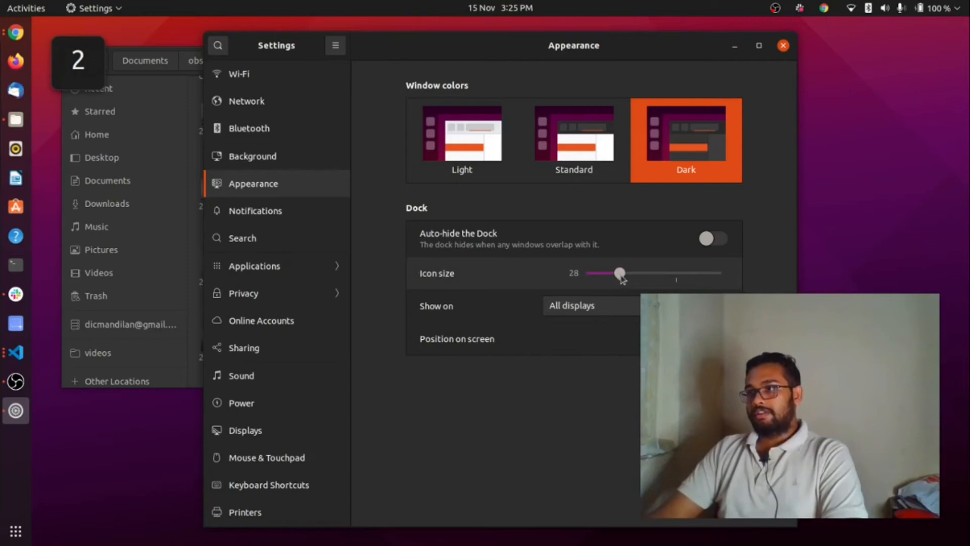
- Adjust the Dock Icon size slider, trying 22, 24, 58 and 30, and leave it at 20
drag(621, 273, 603, 274)
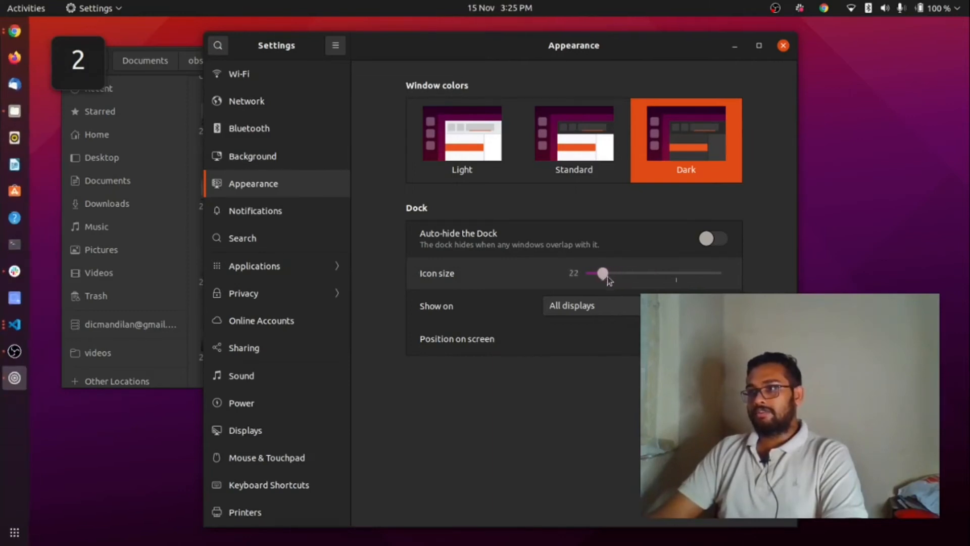
drag(603, 273, 597, 273)
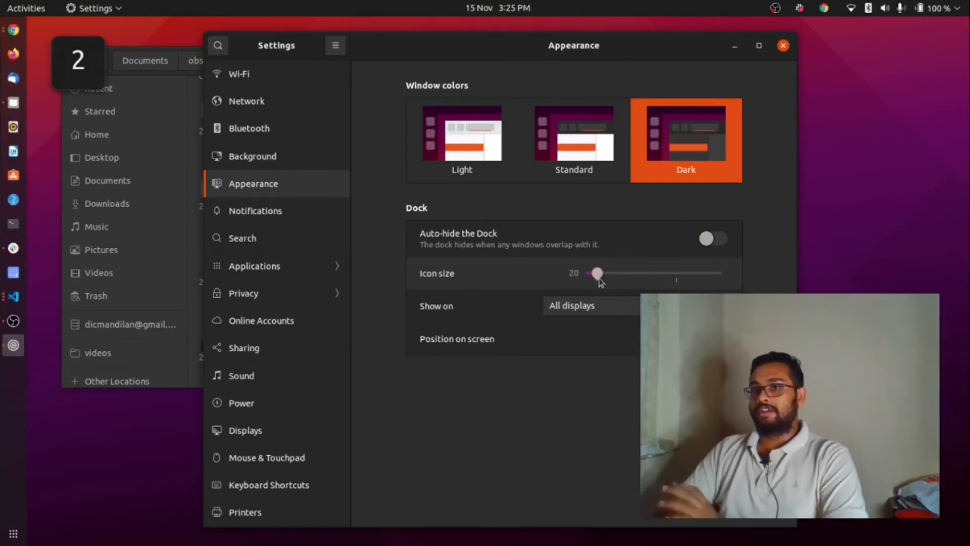
drag(597, 273, 609, 273)
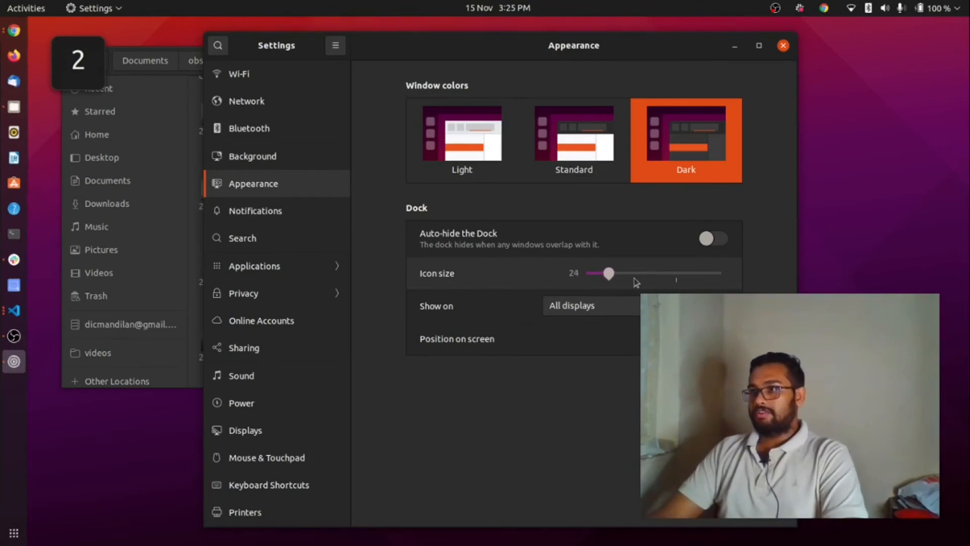
drag(608, 273, 704, 273)
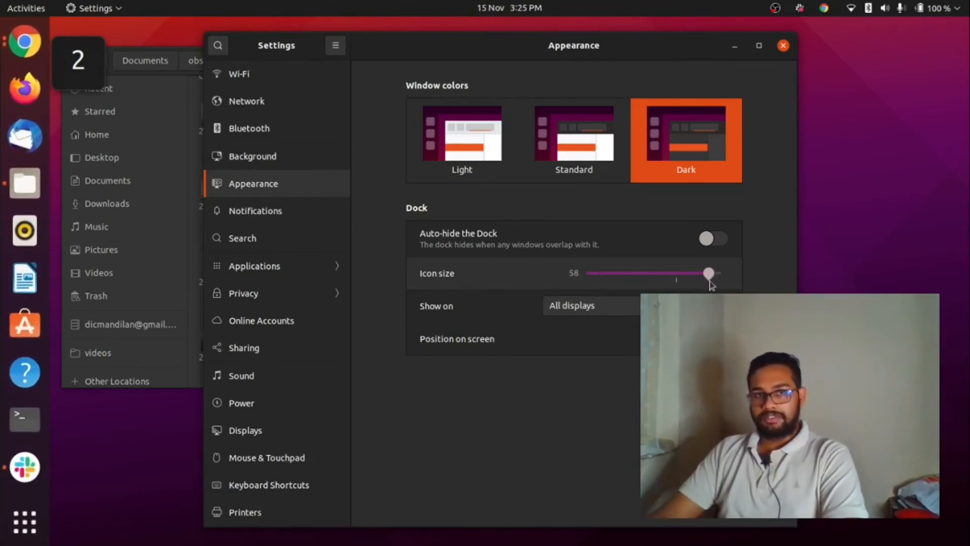
drag(709, 273, 625, 273)
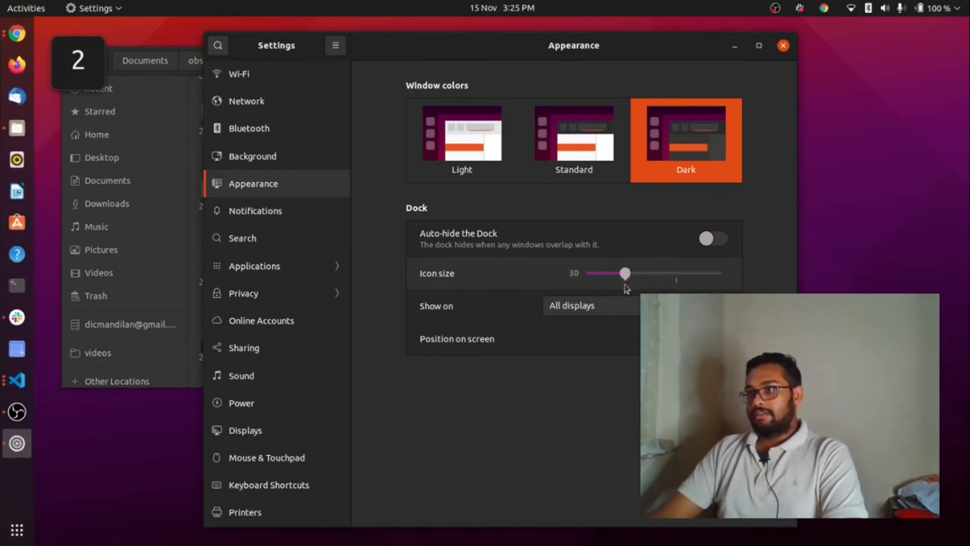
drag(625, 273, 599, 274)
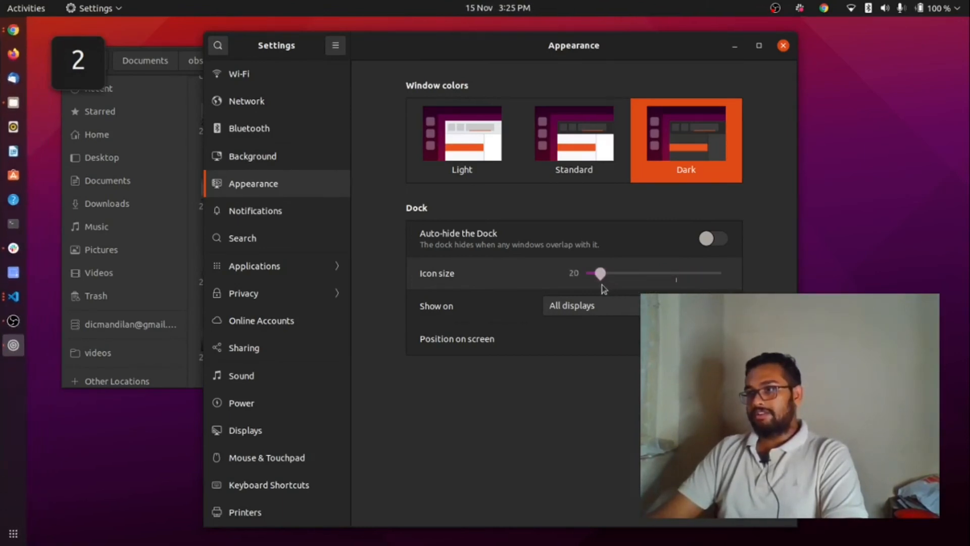
drag(597, 273, 603, 273)
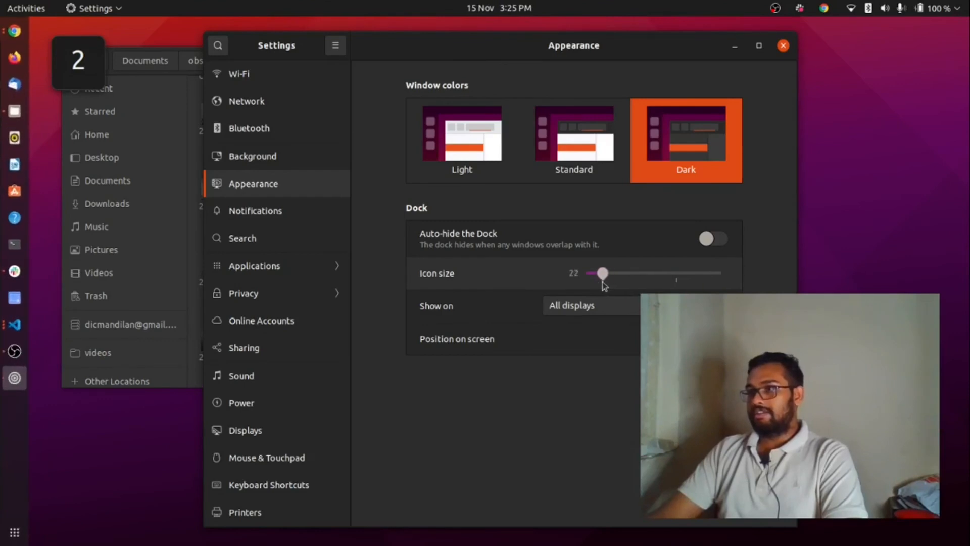
drag(603, 273, 598, 273)
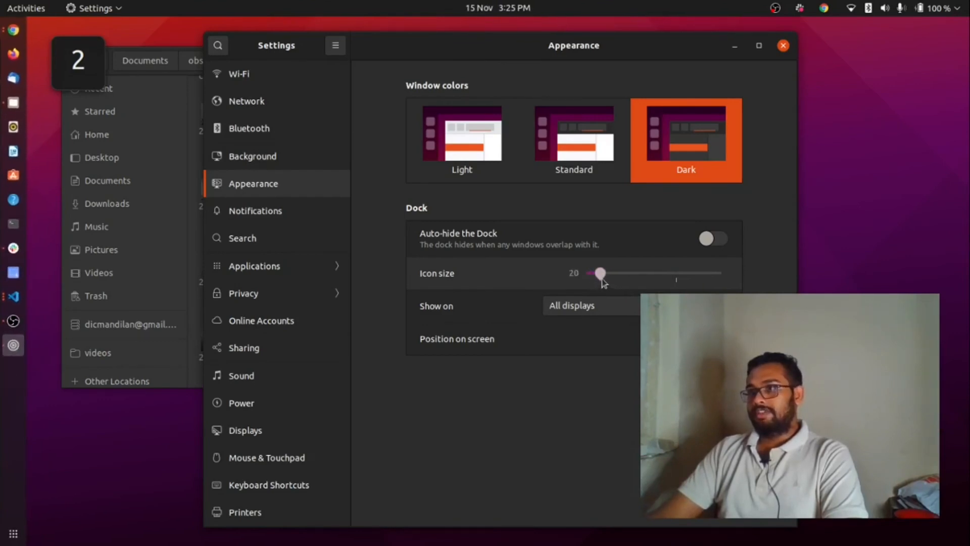
mouse_move(471, 448)
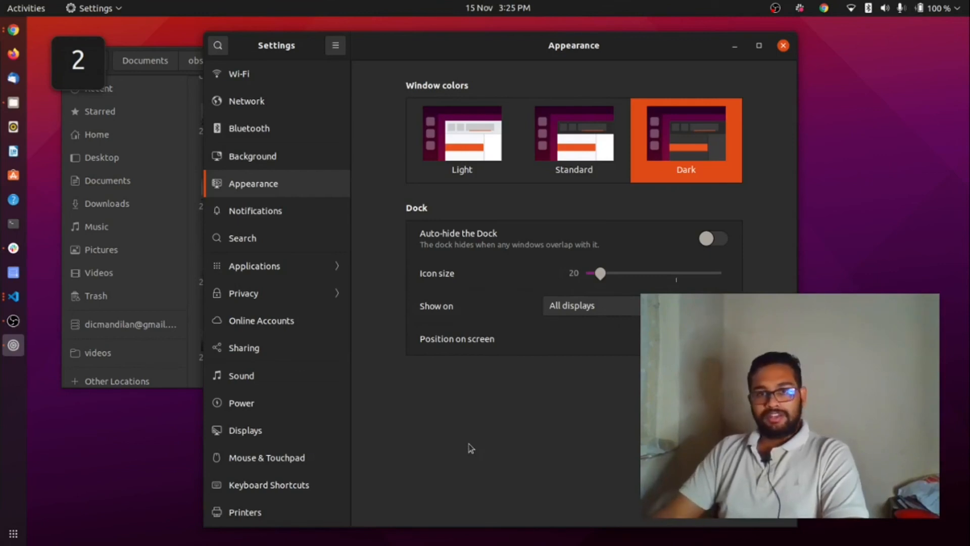
mouse_move(233, 439)
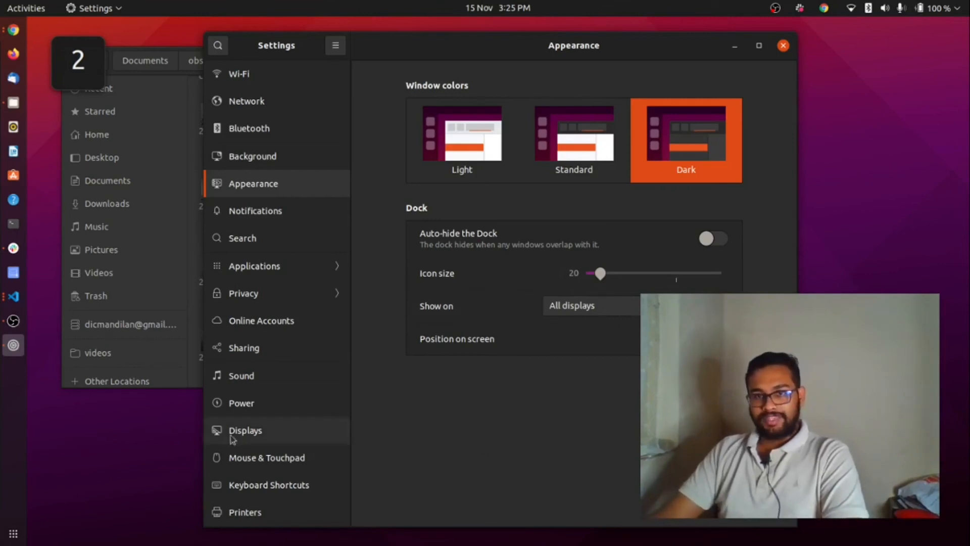